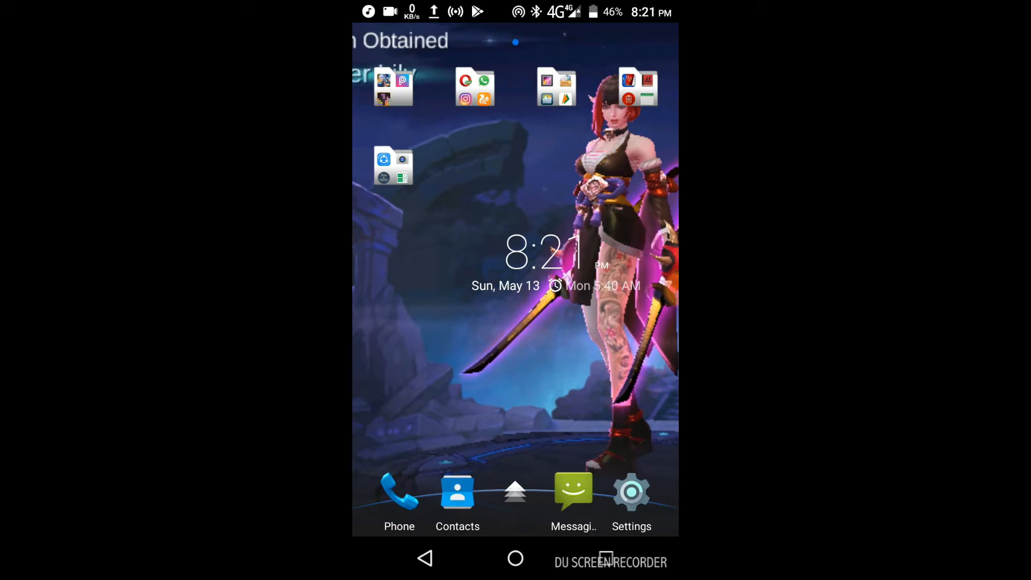
Open the home-screen app folder and go to Text Repeater's Play Store listing.
{"action": "left_click", "coordinate": [394, 166]}
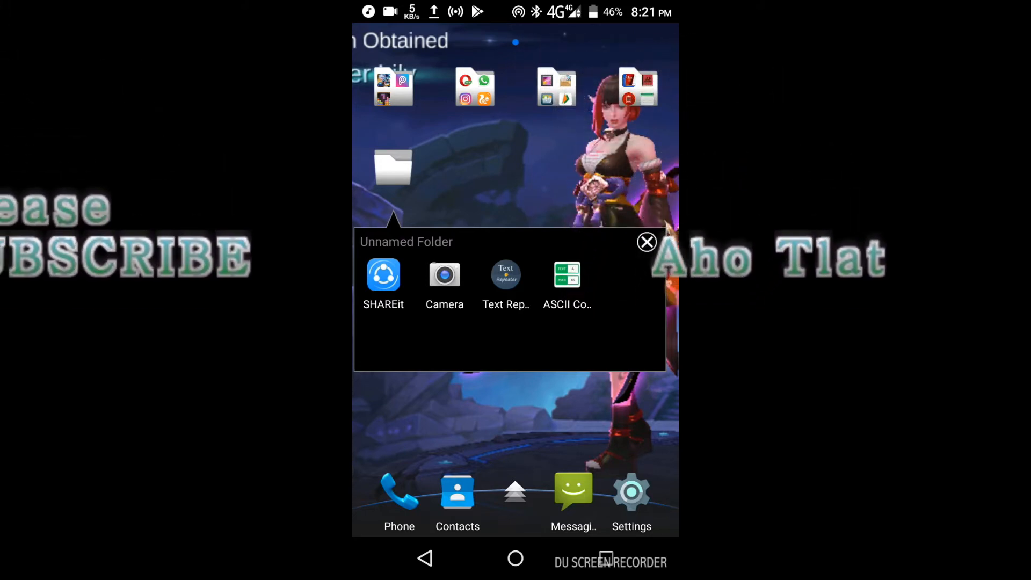
{"action": "left_click", "coordinate": [645, 242]}
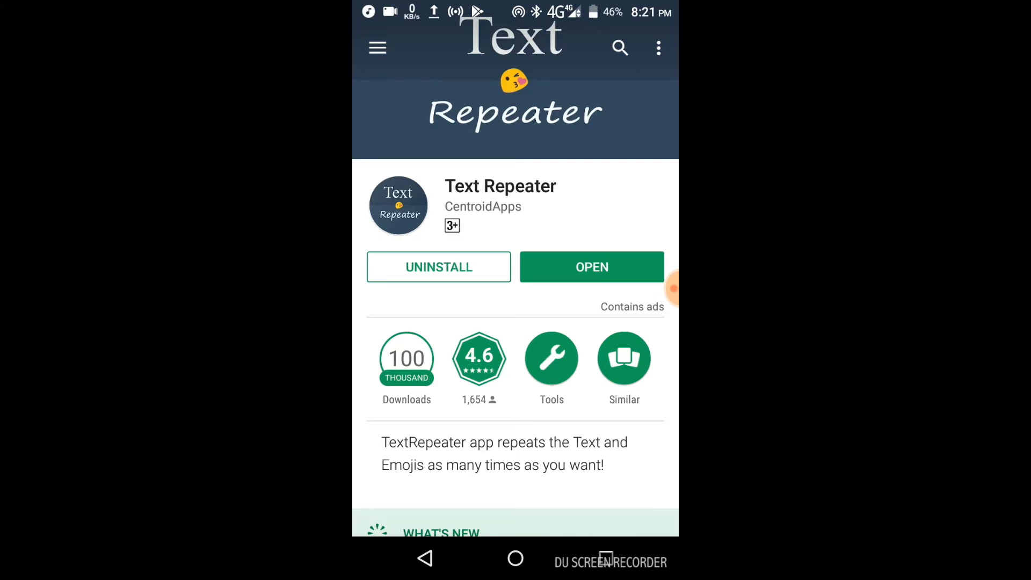
Search Google Play for 'converter' and open ASCII Converter – Text Encoder by Universapp.
{"action": "left_click", "coordinate": [618, 47]}
{"action": "type", "text": "ASCII"}
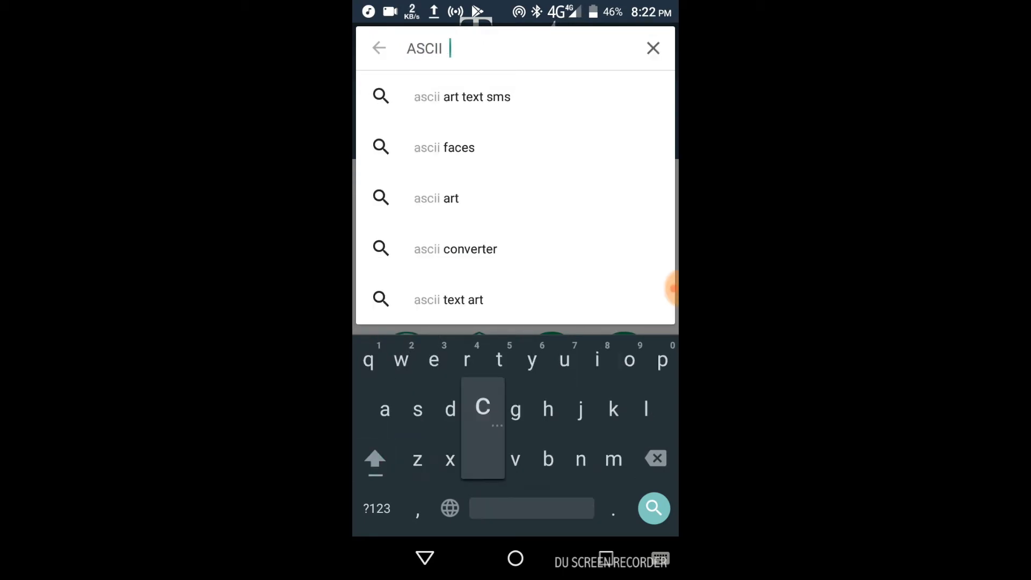
{"action": "type", "text": "convere"}
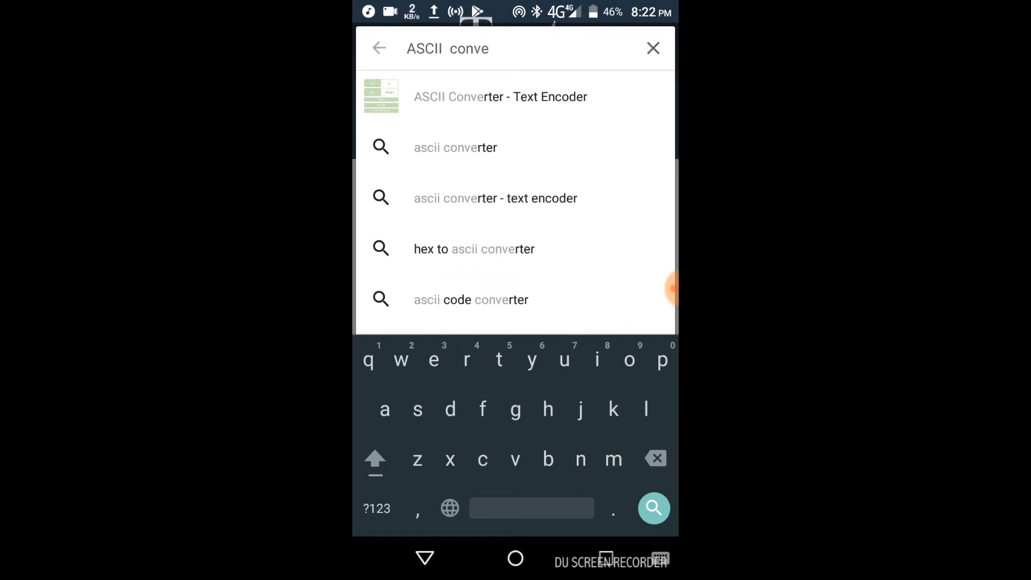
{"action": "type", "text": "rter"}
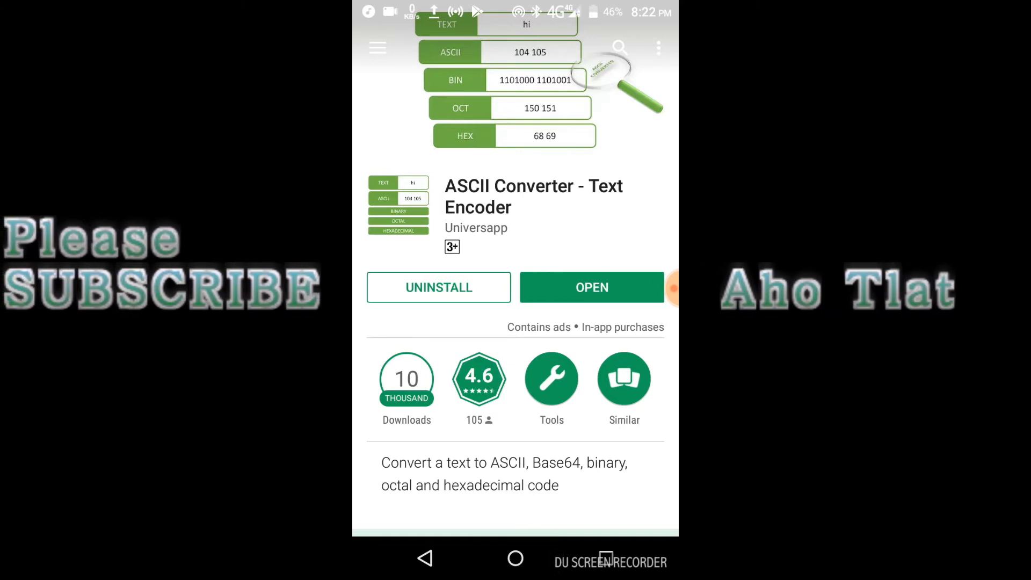
Enter '8206 8207' in Text Repeater with a repetition limit of 2000.
{"action": "left_click", "coordinate": [515, 559]}
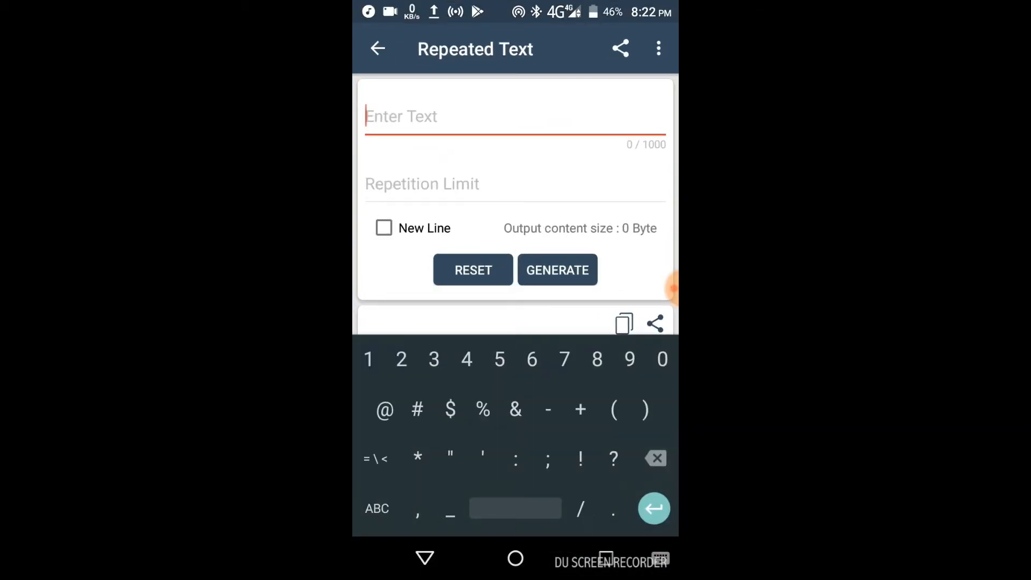
{"action": "type", "text": "8206"}
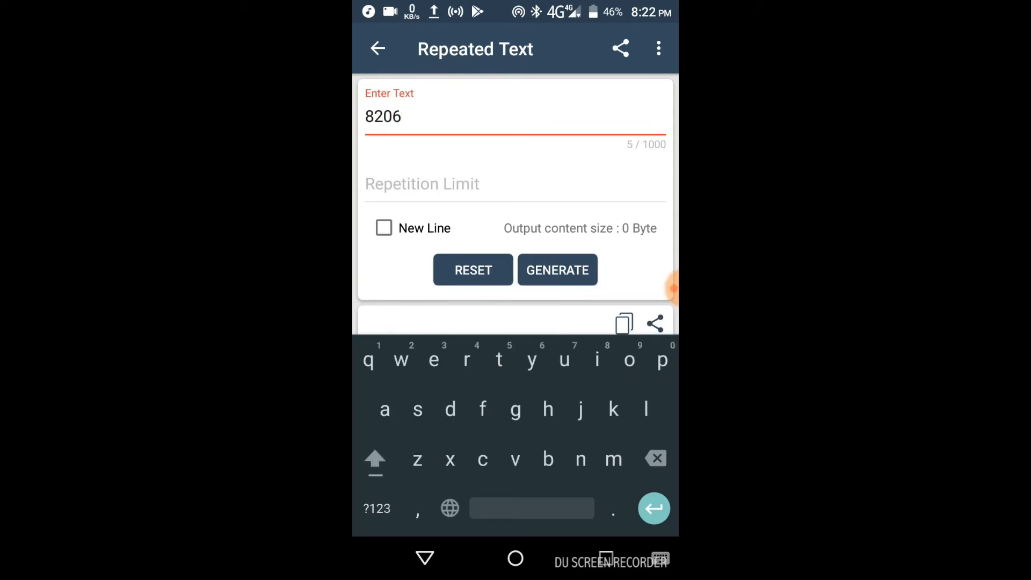
{"action": "left_click", "coordinate": [377, 508]}
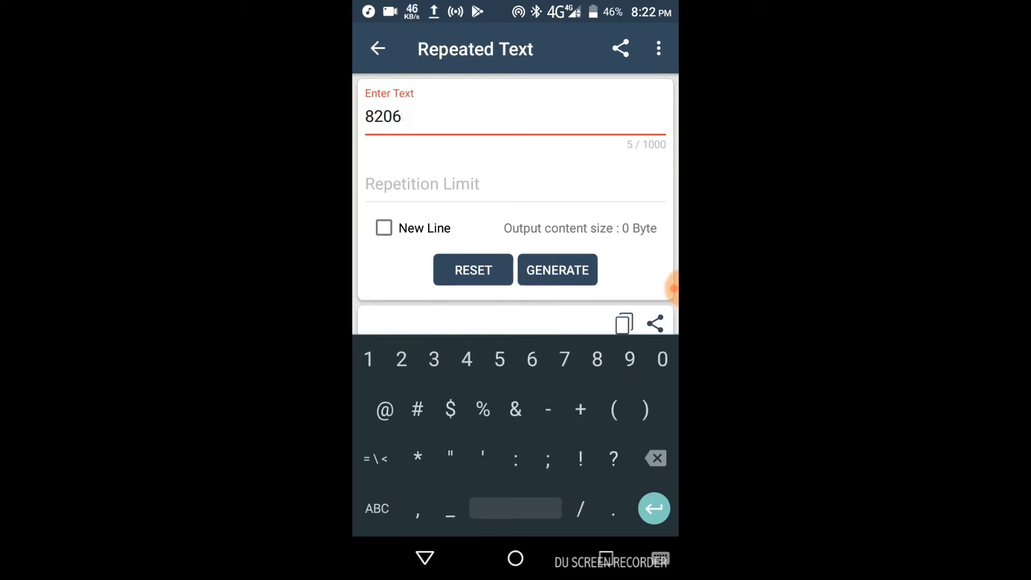
{"action": "type", "text": "8207"}
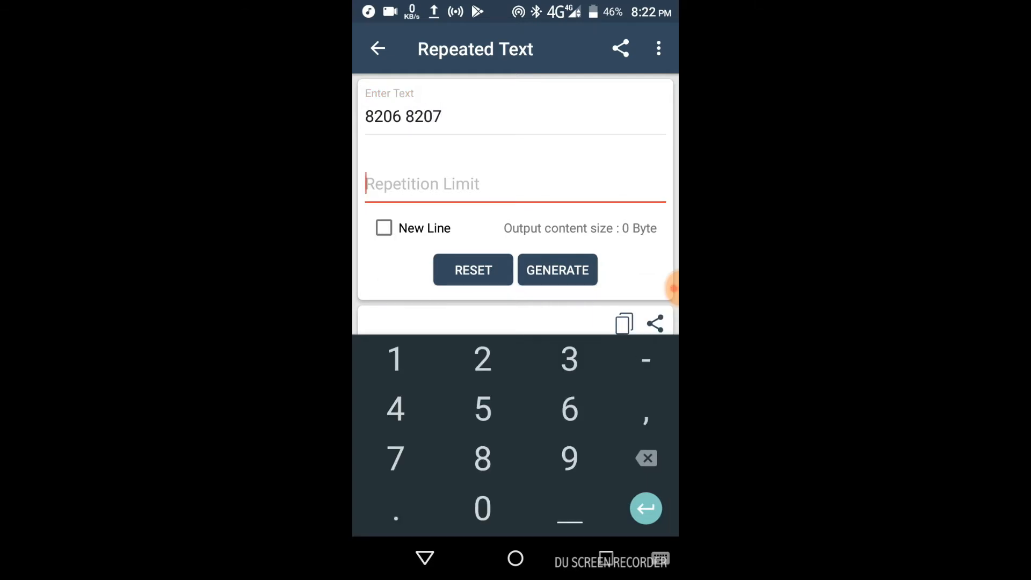
{"action": "type", "text": "2000"}
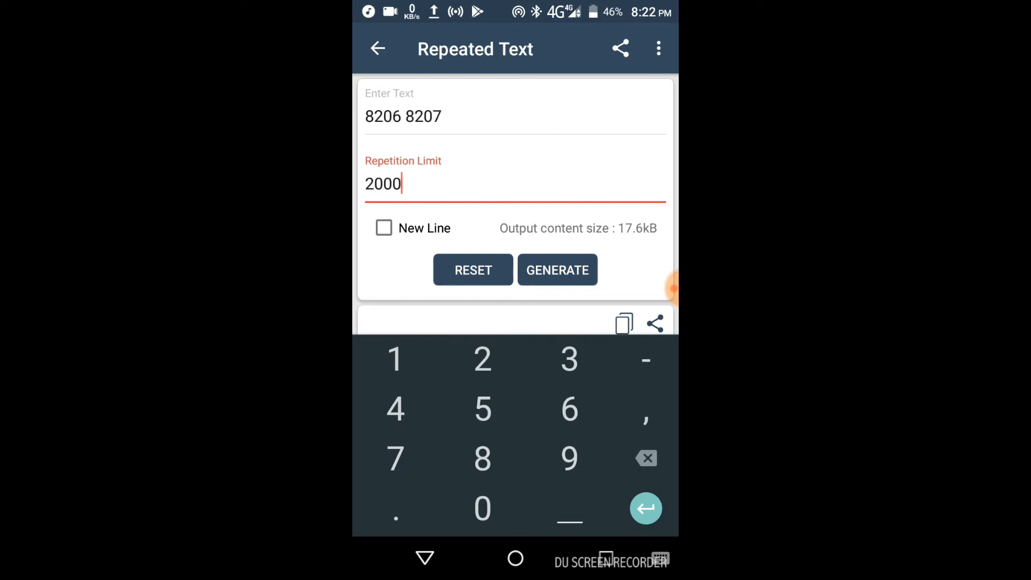
Enable New Line, generate the 2000 repeated lines, and copy the output.
{"action": "left_click", "coordinate": [383, 228]}
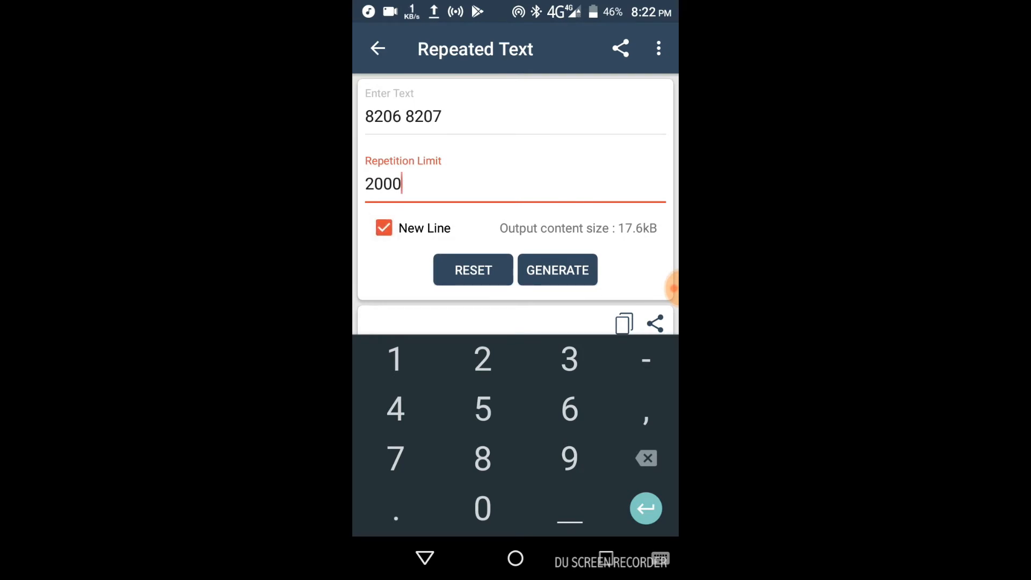
{"action": "left_click", "coordinate": [556, 270]}
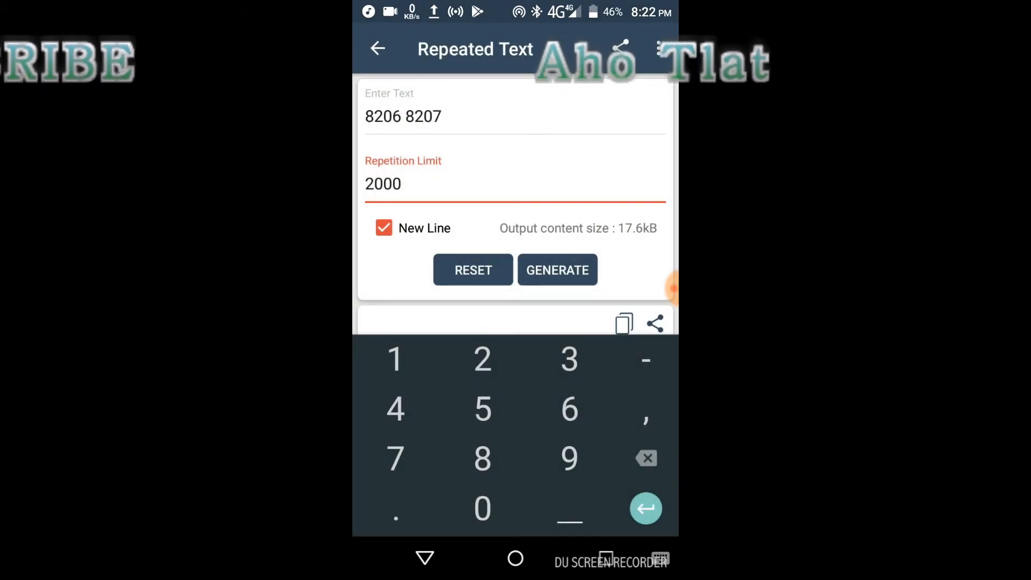
{"action": "left_click", "coordinate": [557, 270]}
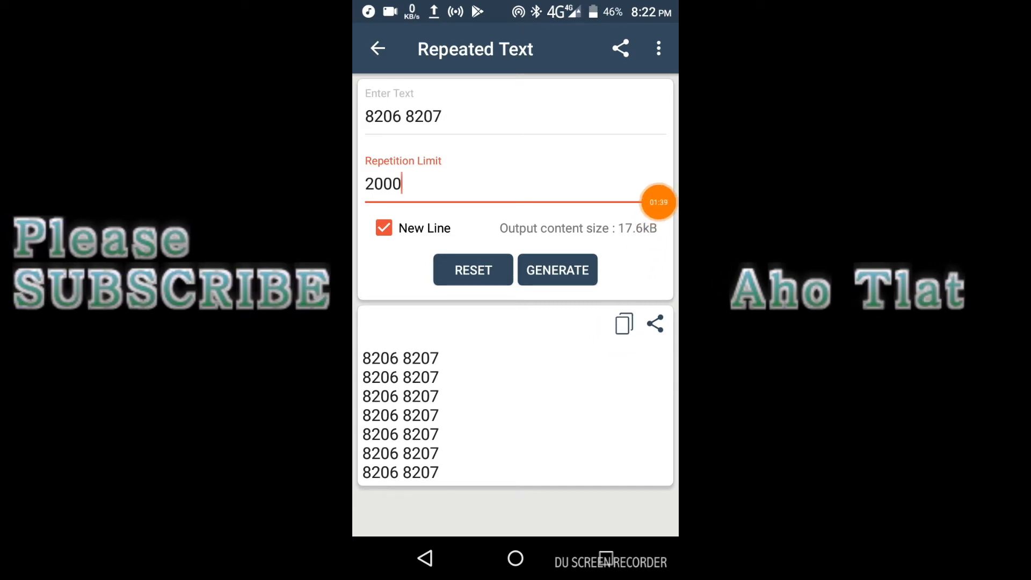
{"action": "left_click", "coordinate": [623, 323]}
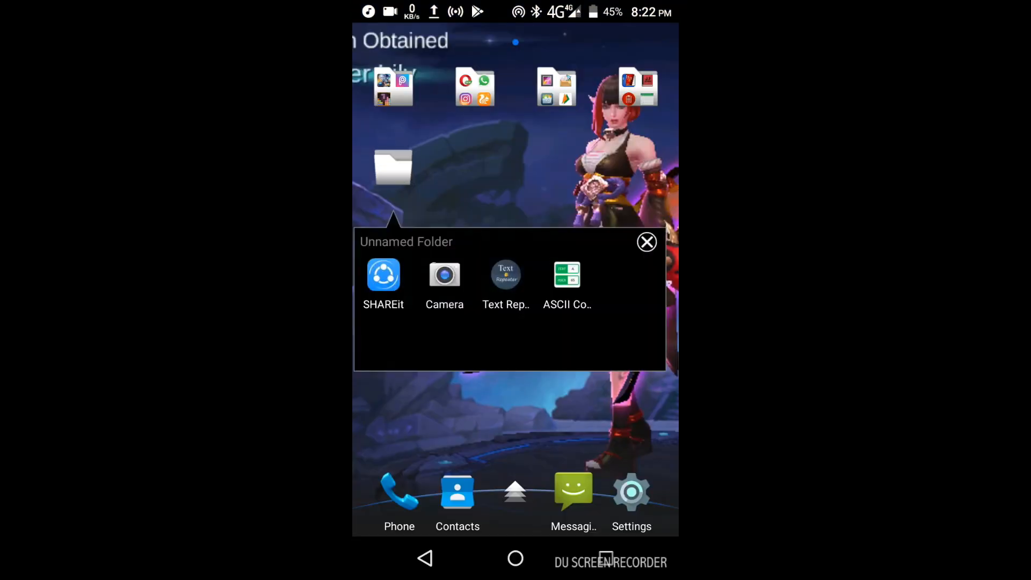
Type 'CLICK THIS MESSAGE TO SEE MAGIC' in capitals into ASCII Converter, fixing missing spaces.
{"action": "left_click", "coordinate": [566, 275]}
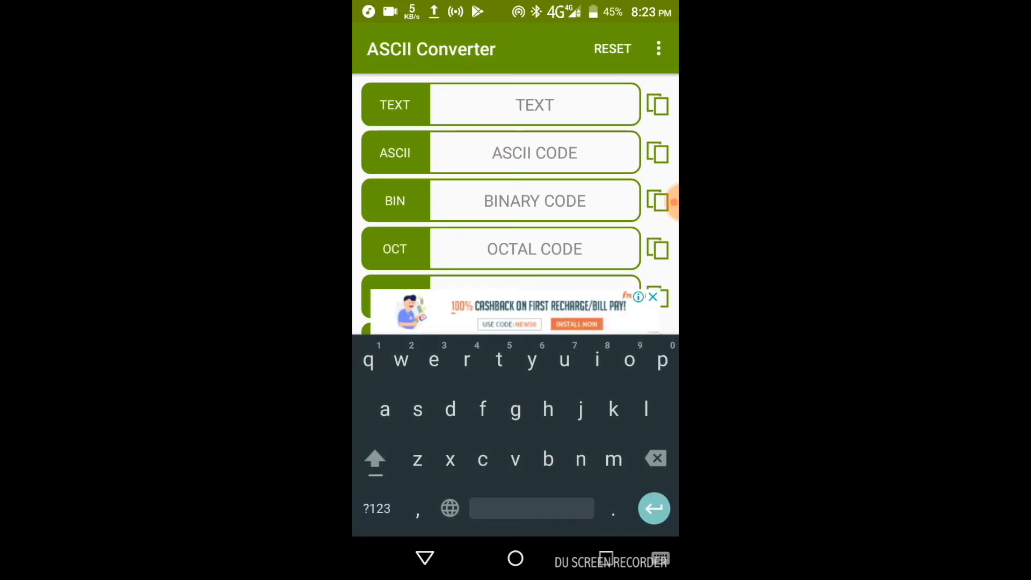
{"action": "left_click", "coordinate": [375, 459]}
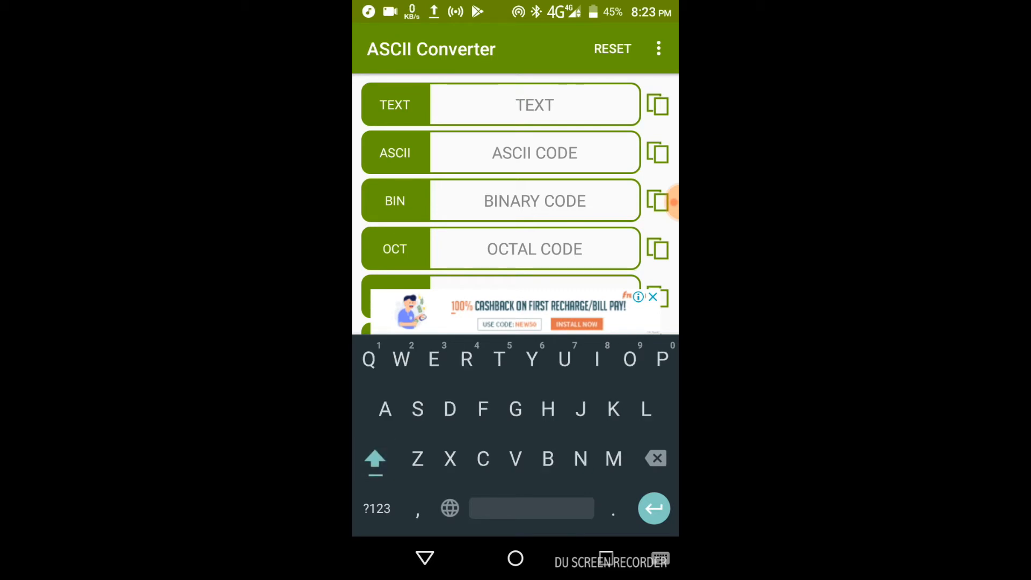
{"action": "type", "text": "CLICK THISM"}
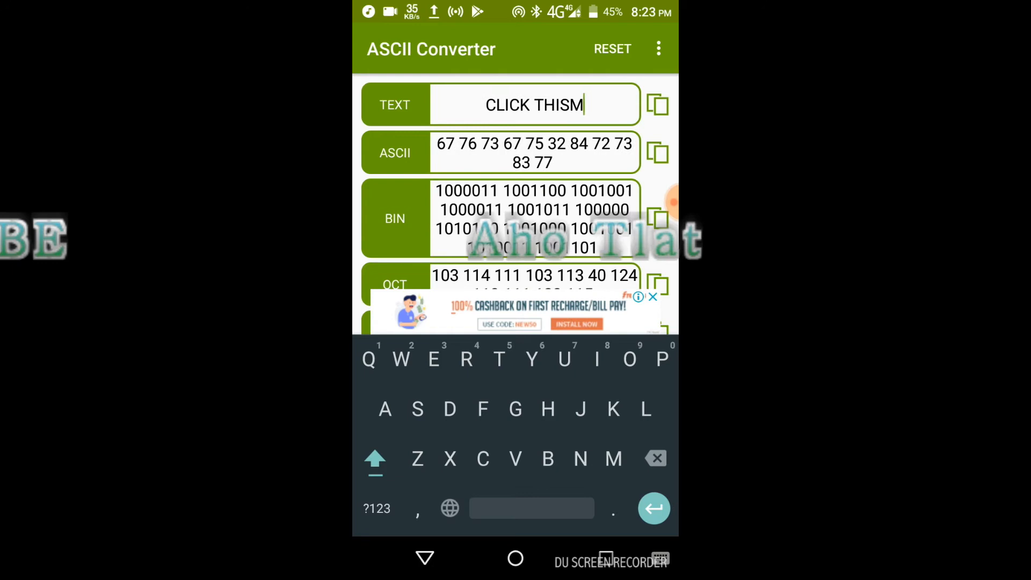
{"action": "type", "text": "ESSAGE"}
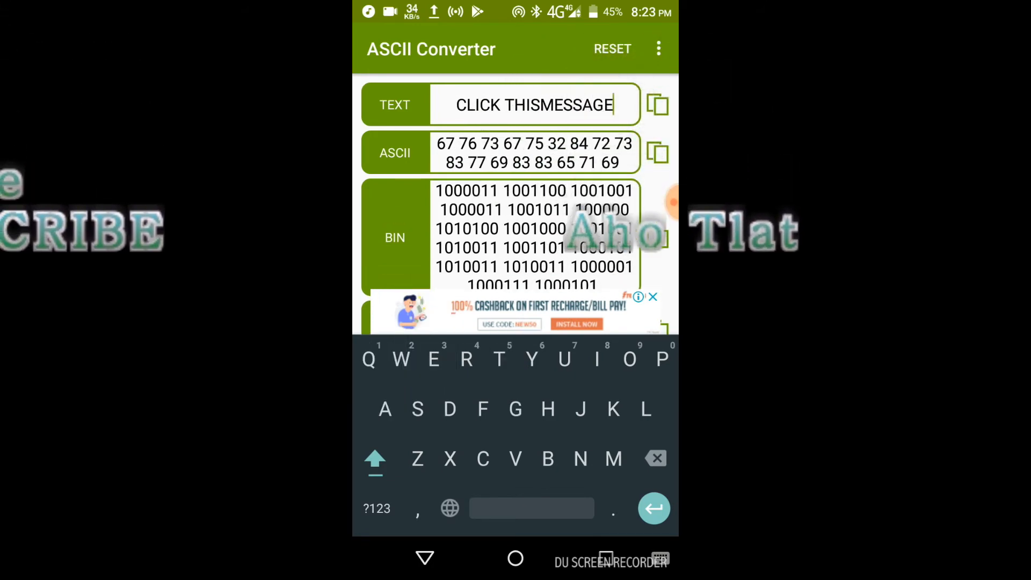
{"action": "left_click", "coordinate": [548, 458]}
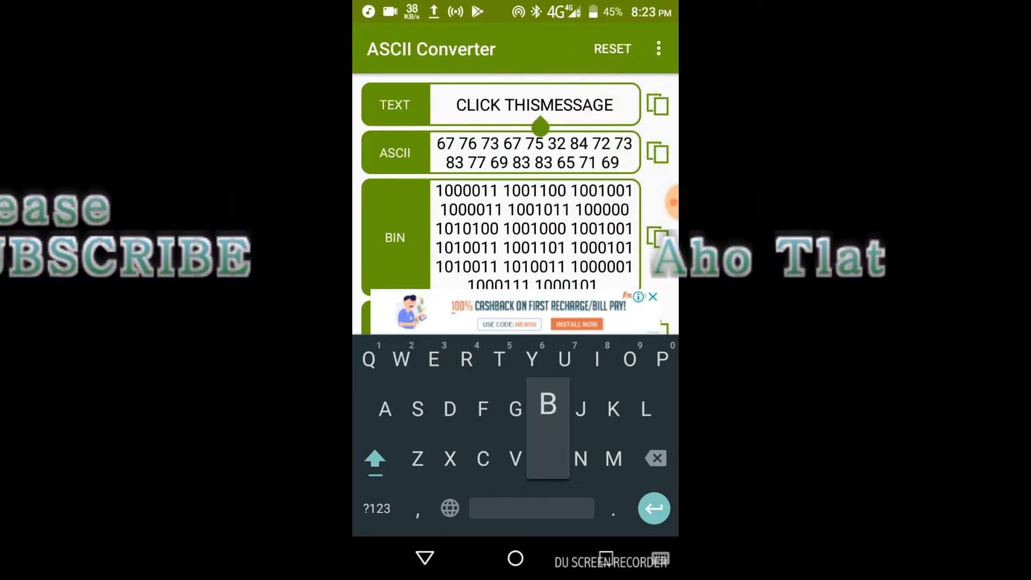
{"action": "left_click", "coordinate": [531, 508]}
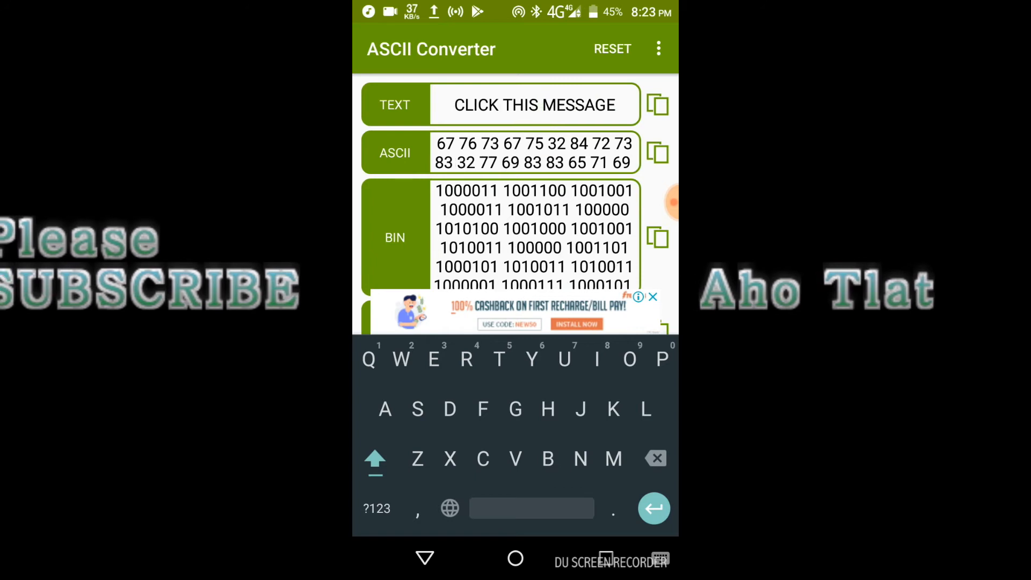
{"action": "key", "text": "space"}
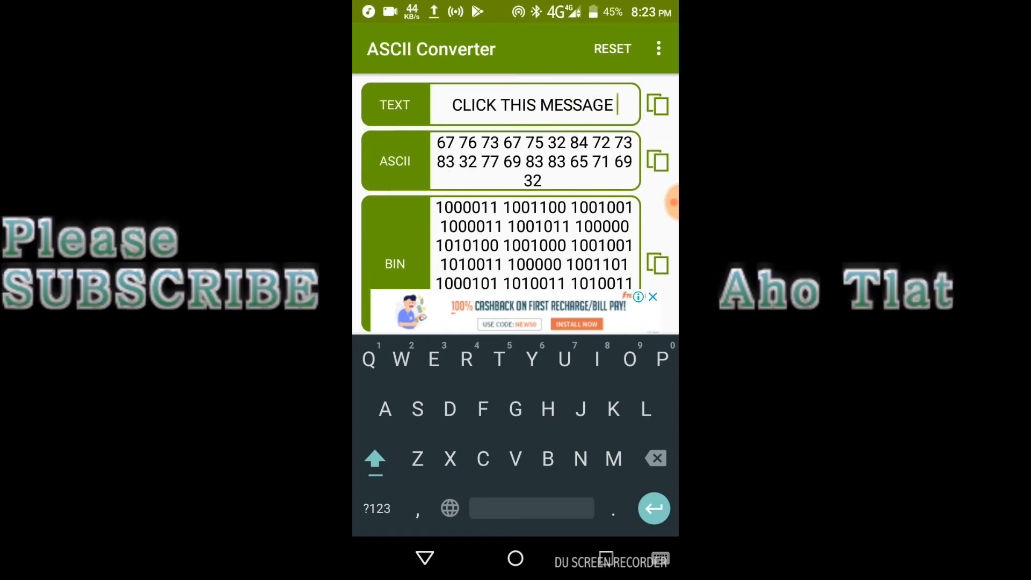
{"action": "type", "text": "TO SEE MAGIC"}
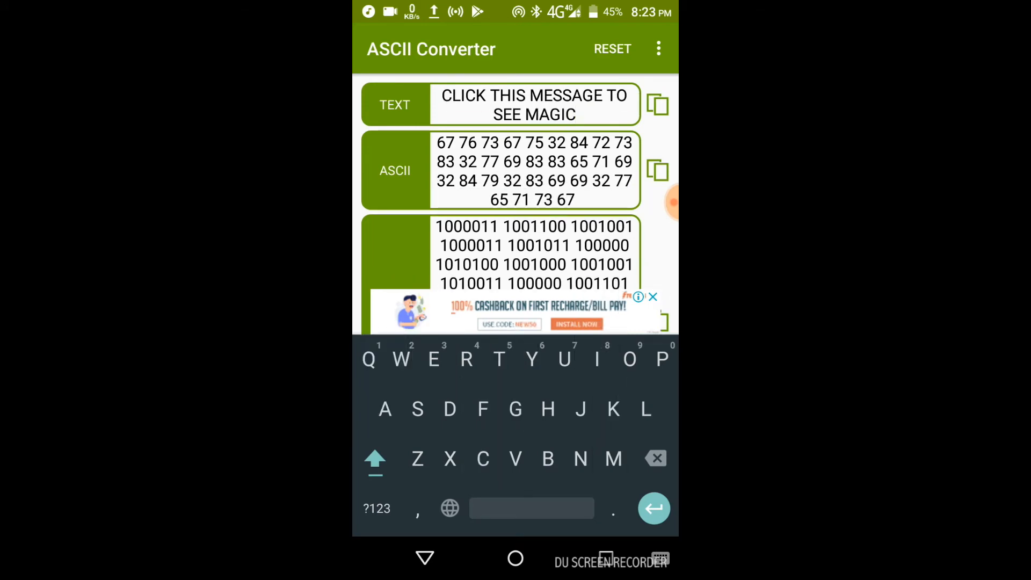
Paste the repeated 8206 8207 lines into the ASCII field and copy the resulting text.
{"action": "left_click", "coordinate": [375, 459]}
{"action": "type", "text": "8206 8207"}
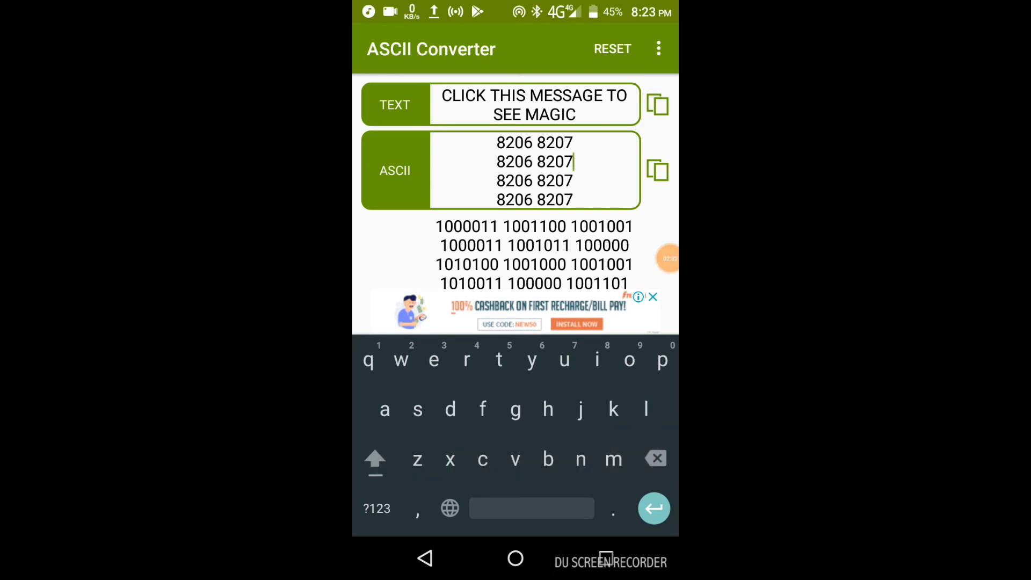
{"action": "left_click", "coordinate": [515, 559]}
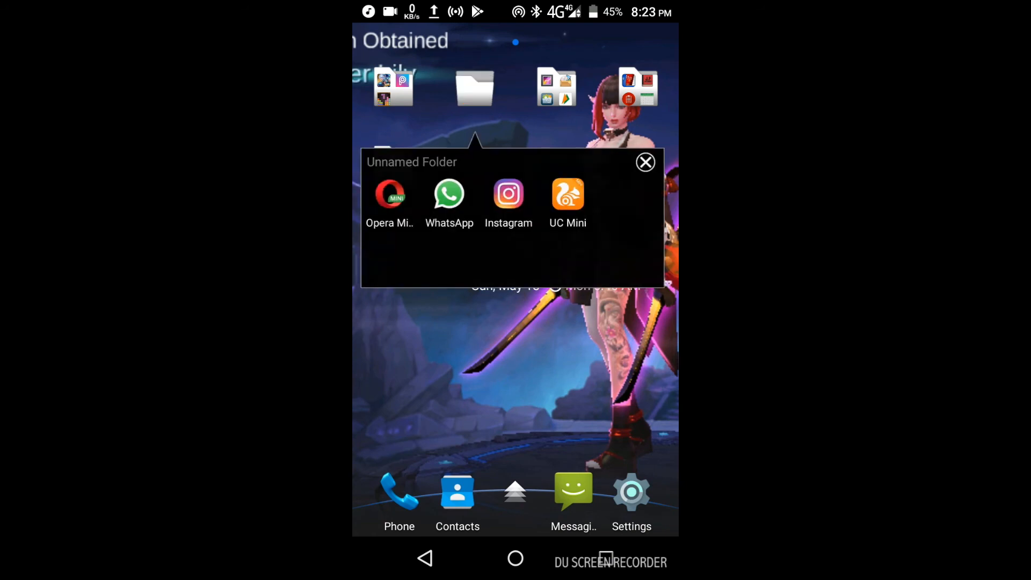
Open WhatsApp's My group chat and draft 'CLICK THIS MESSAGE TO SEE MAGIC' with the copied characters.
{"action": "left_click", "coordinate": [645, 161]}
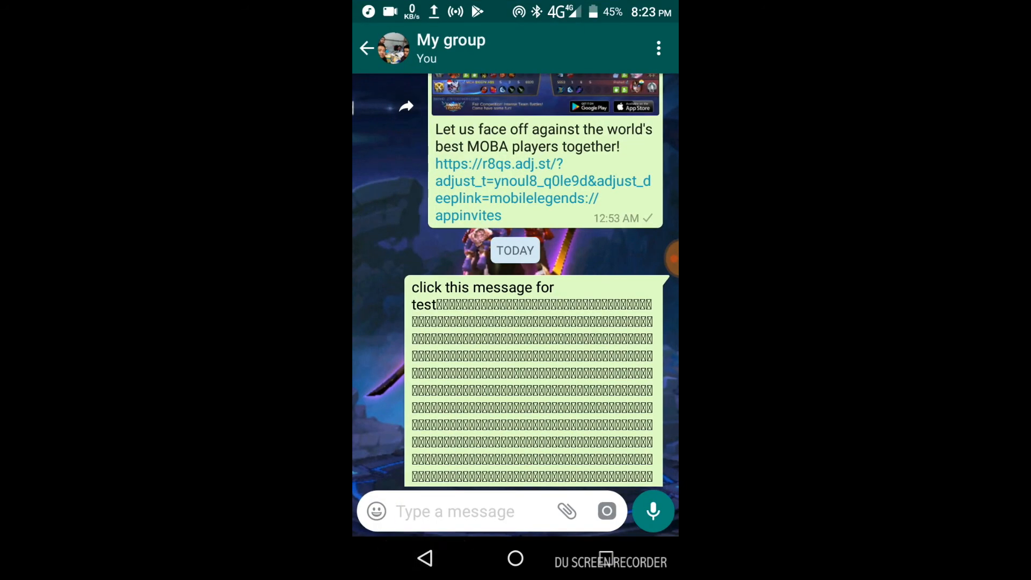
{"action": "left_click", "coordinate": [366, 47]}
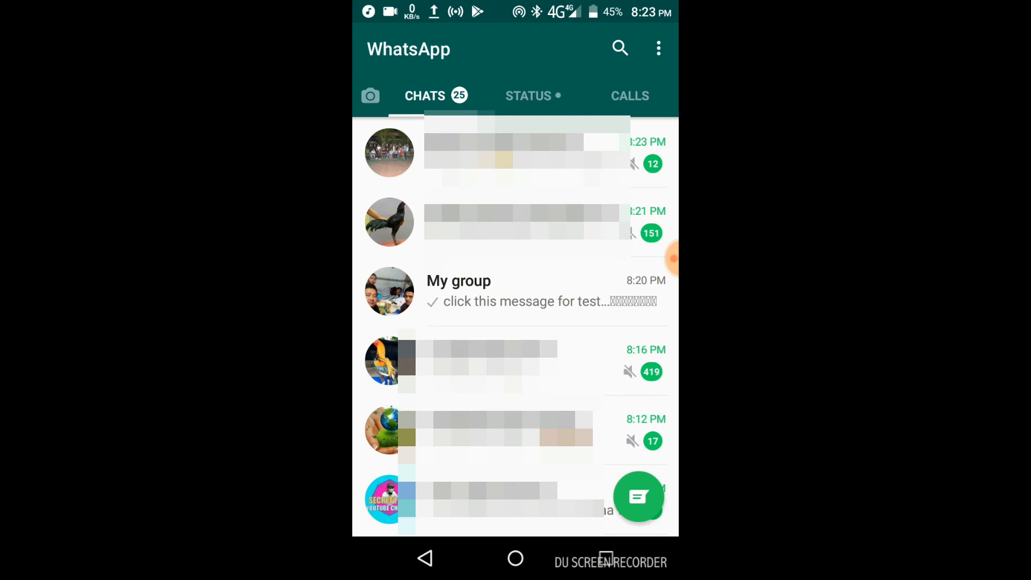
{"action": "left_click", "coordinate": [513, 291]}
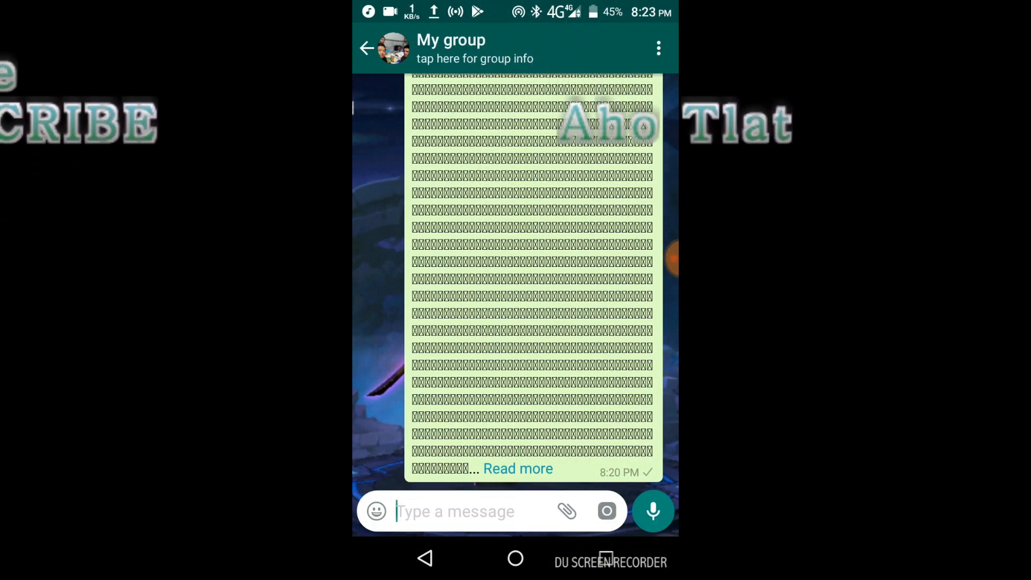
{"action": "type", "text": "CLICK THIS MESSAGE TO SEE MAGIC"}
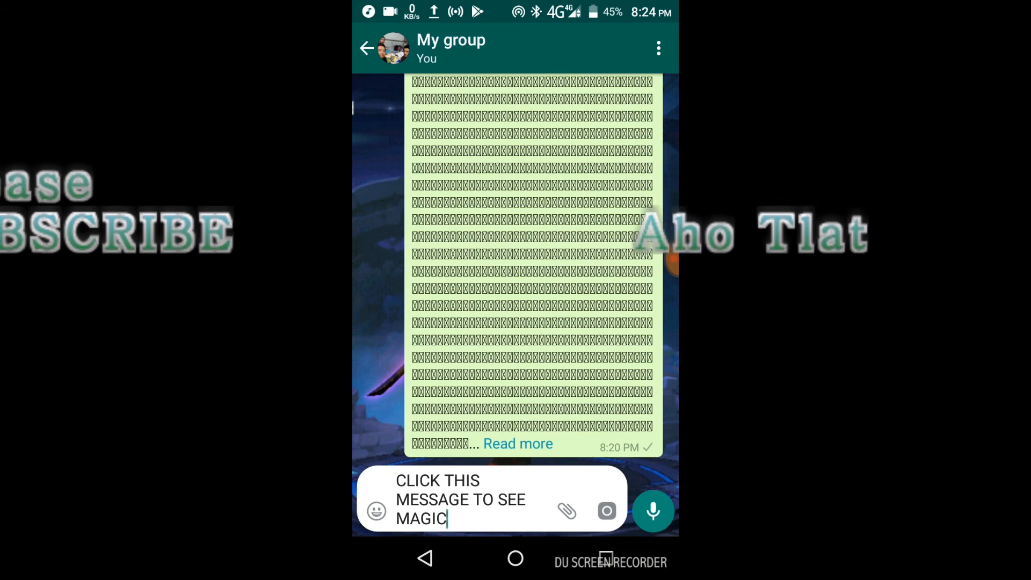
{"action": "left_click", "coordinate": [653, 511]}
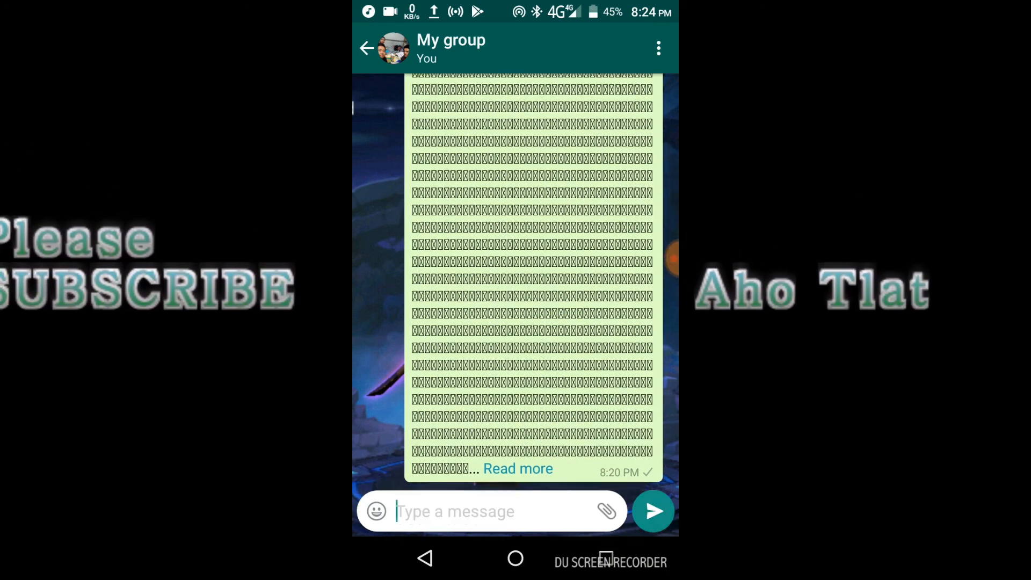